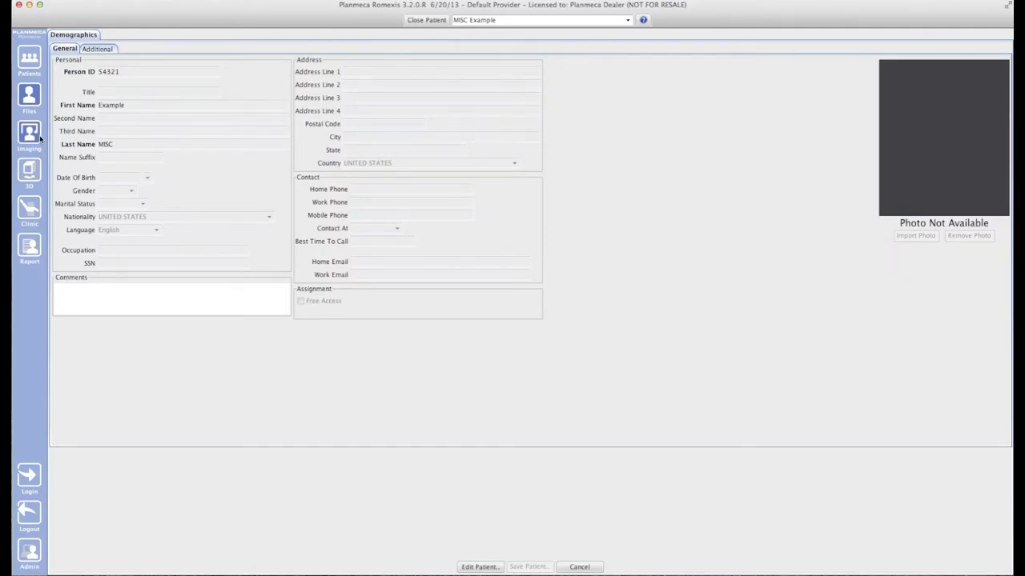
# Switch to the Imaging module and select the patient's panoramic X-ray thumbnail
pyautogui.click(29, 136)
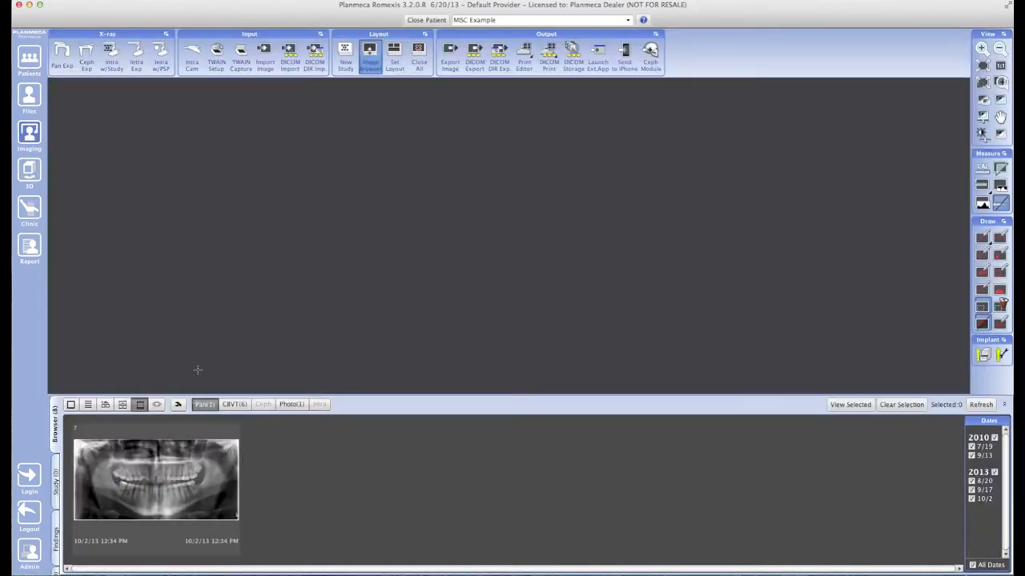
pyautogui.click(156, 480)
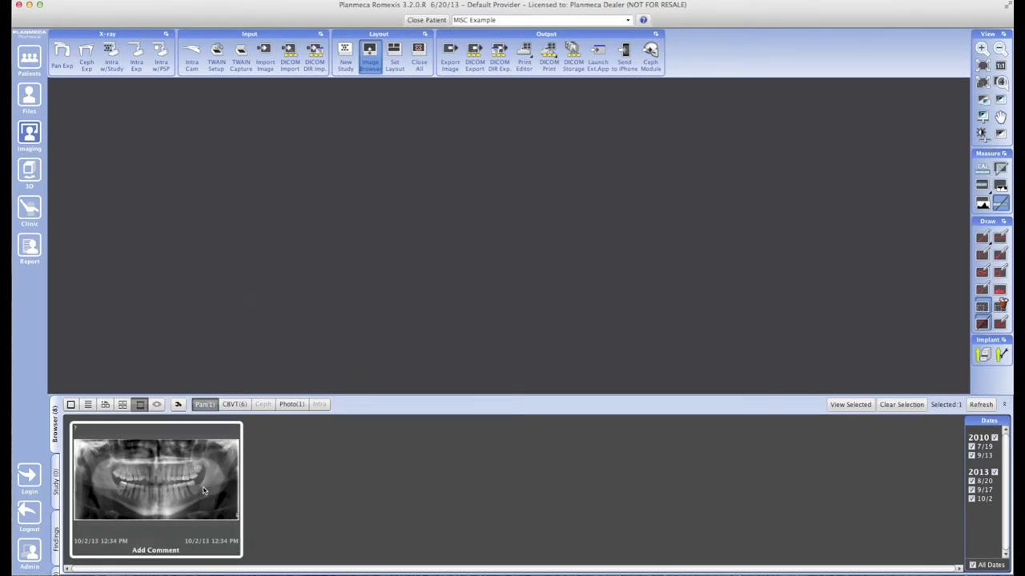
# Open the panoramic X-ray and set its export to processed JPEG images named 'Patient Name'
pyautogui.doubleClick(156, 476)
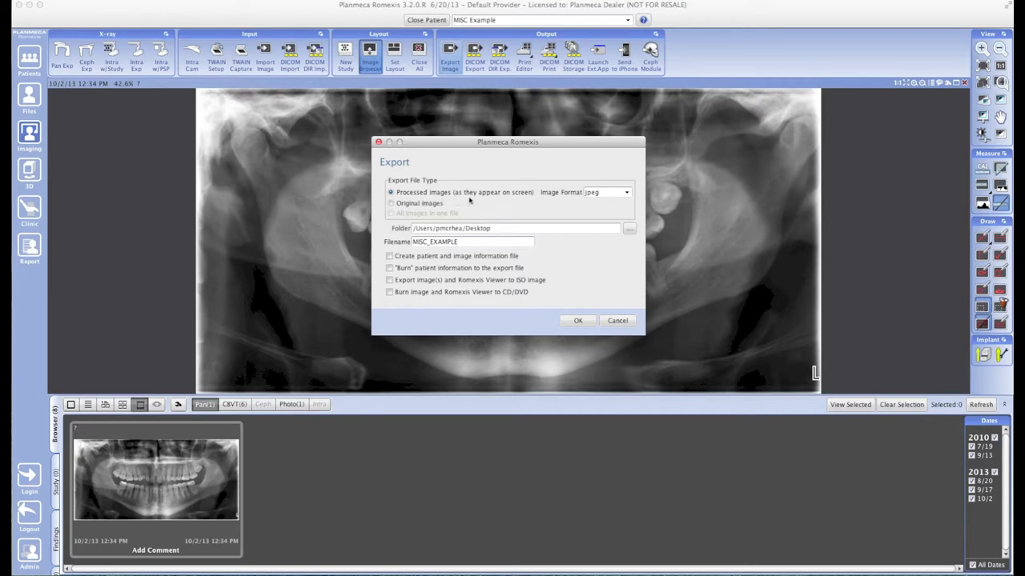
pyautogui.moveTo(451, 212)
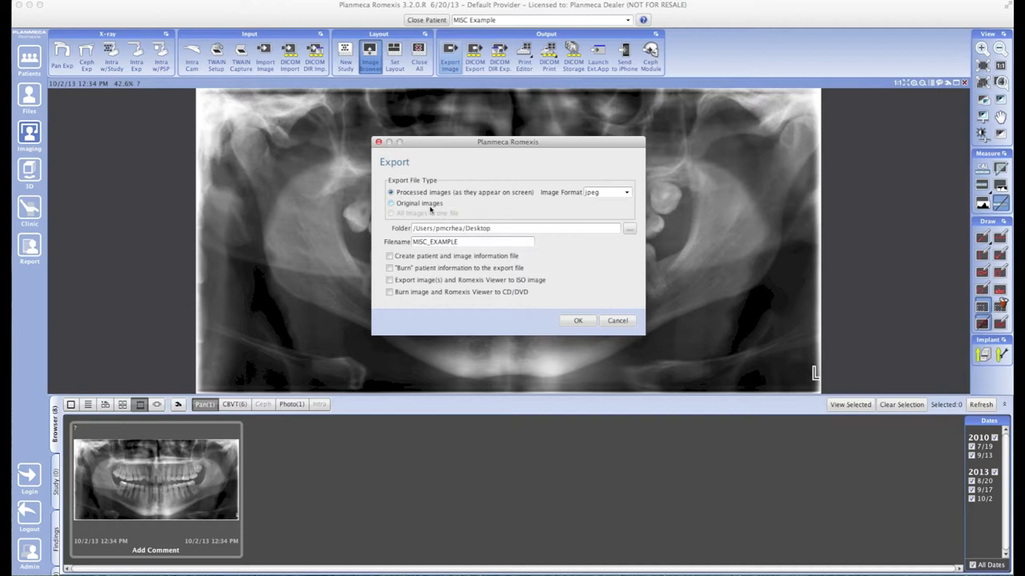
pyautogui.moveTo(461, 201)
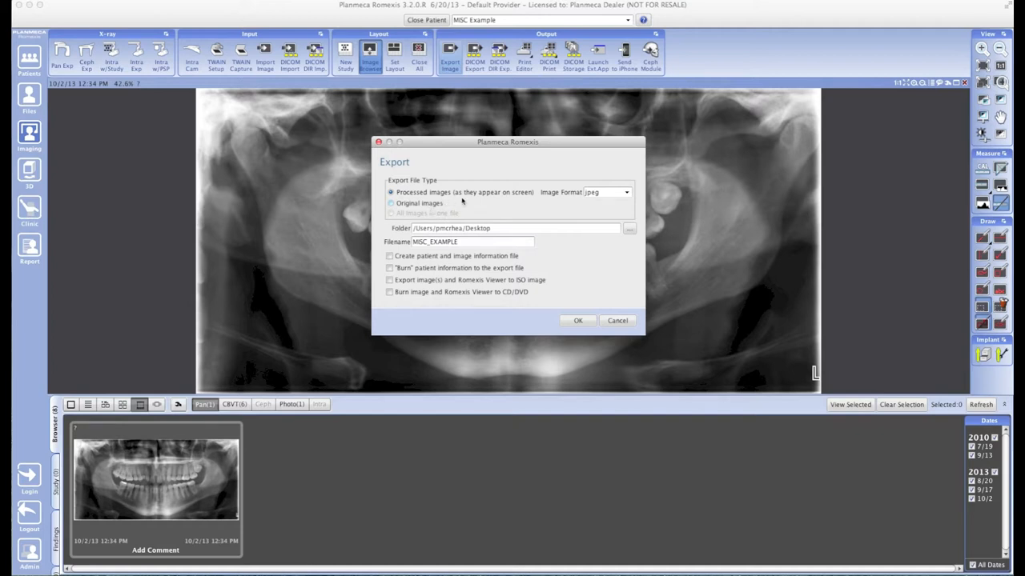
pyautogui.click(627, 192)
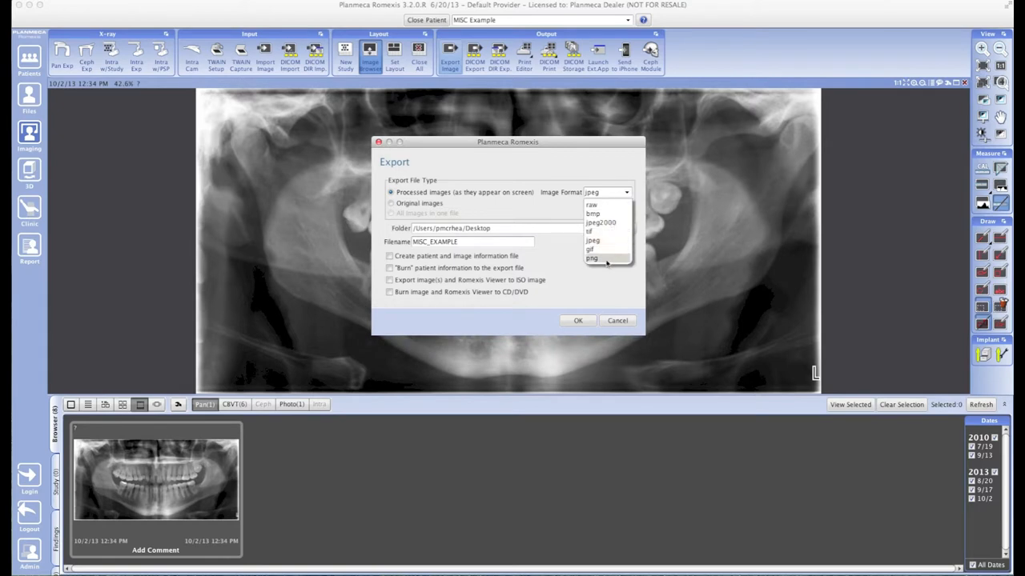
pyautogui.click(592, 240)
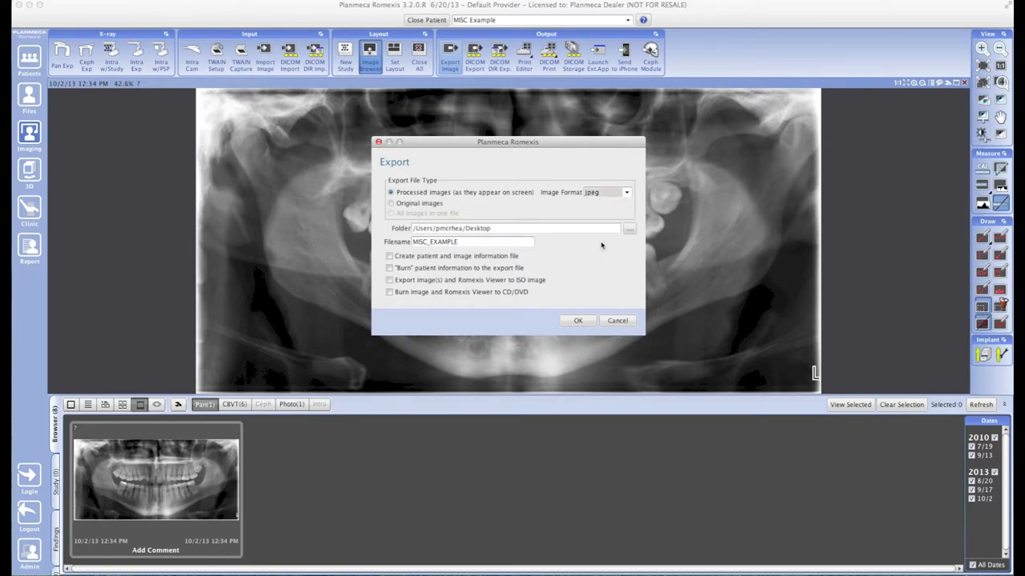
pyautogui.moveTo(605, 261)
pyautogui.write('P')
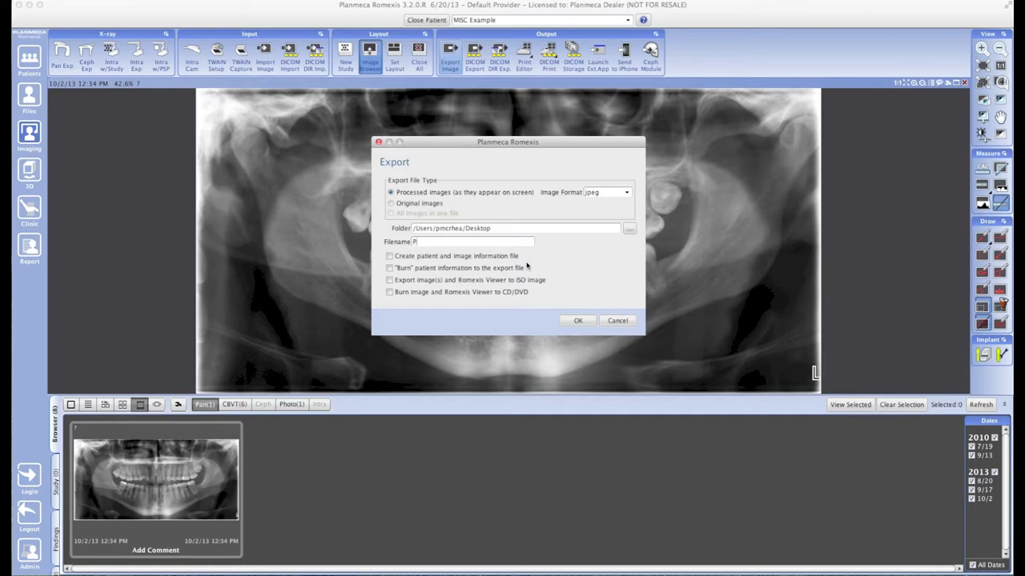
pyautogui.write('atient')
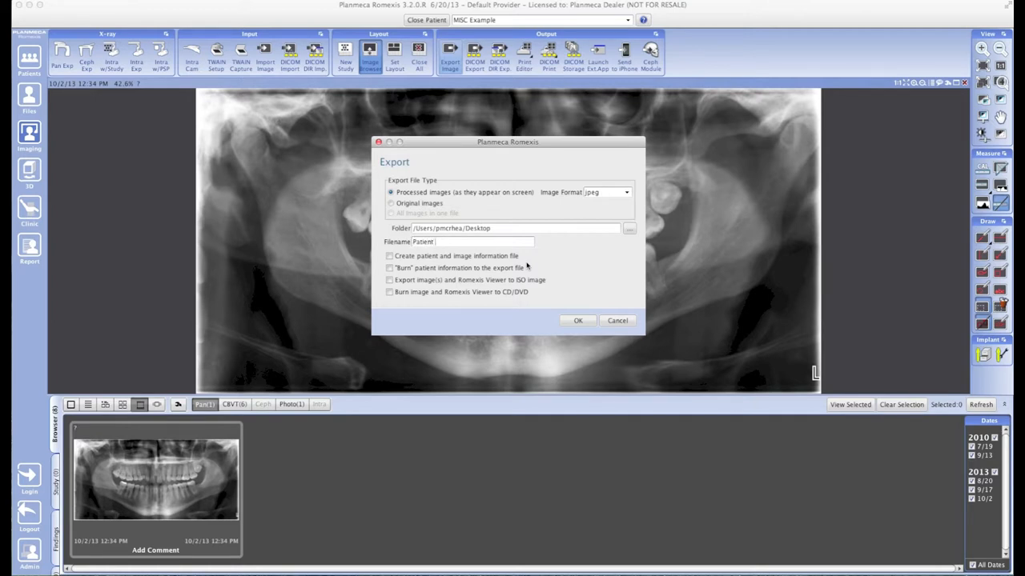
pyautogui.write('Name')
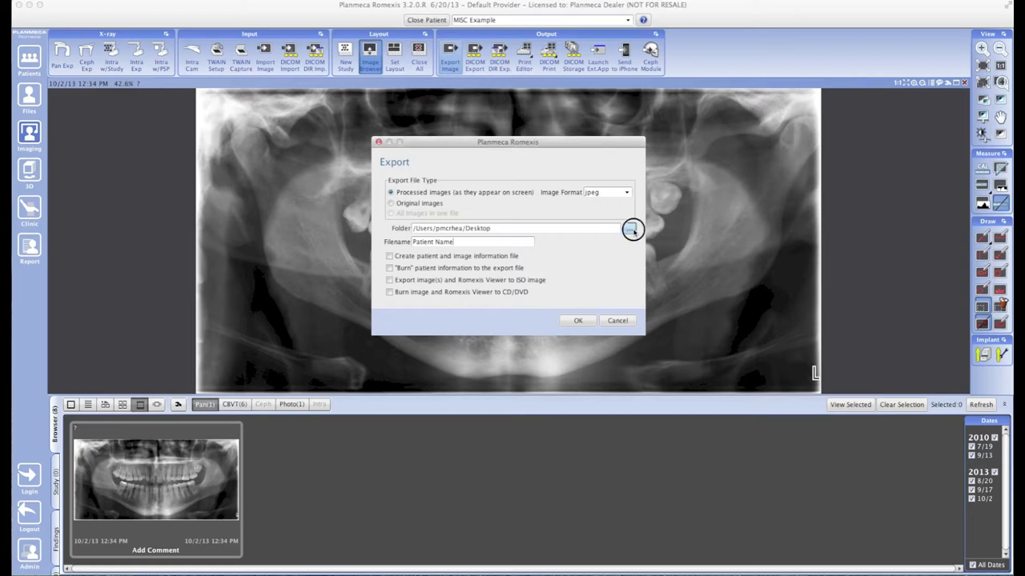
# Review the export folder chooser and cancel it, keeping the Desktop as destination
pyautogui.click(631, 228)
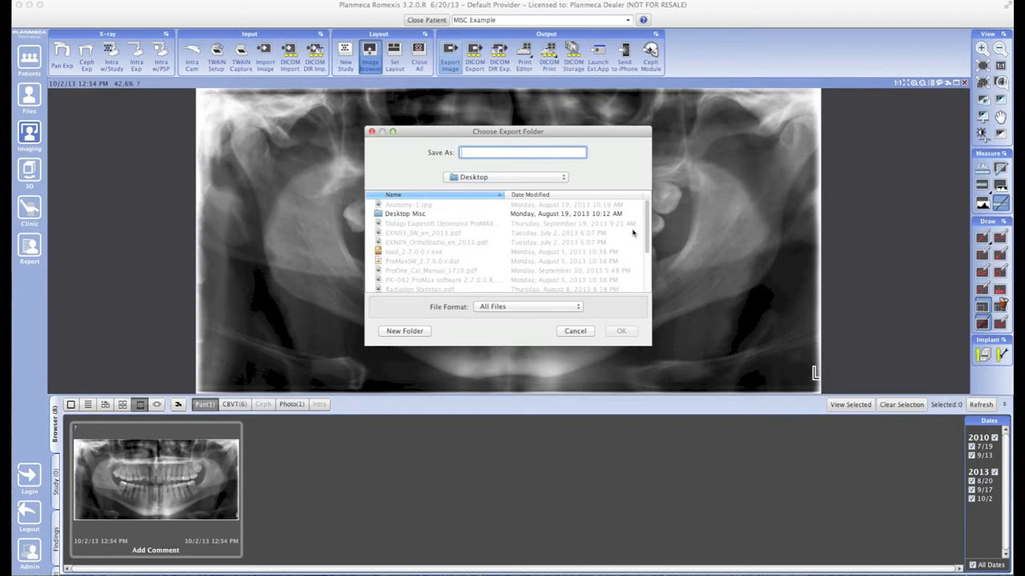
pyautogui.click(621, 331)
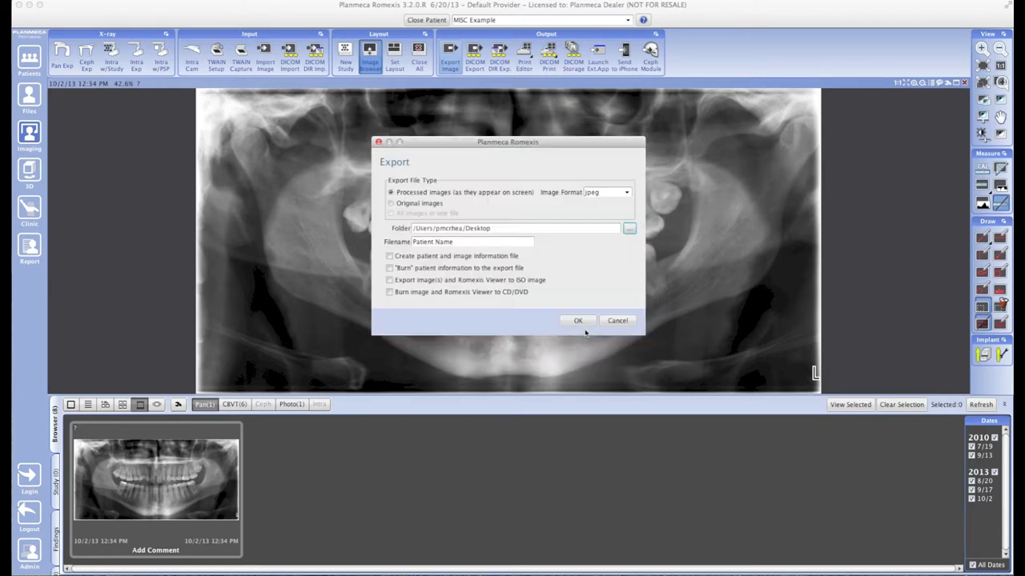
pyautogui.moveTo(588, 269)
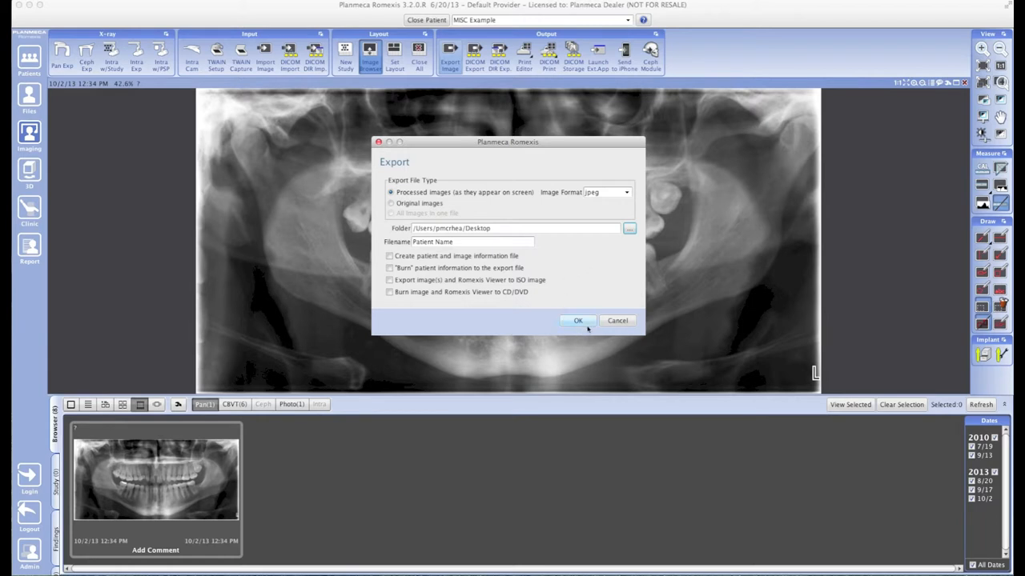
# Confirm the Export dialog to save the panoramic JPEG to the Desktop
pyautogui.click(578, 320)
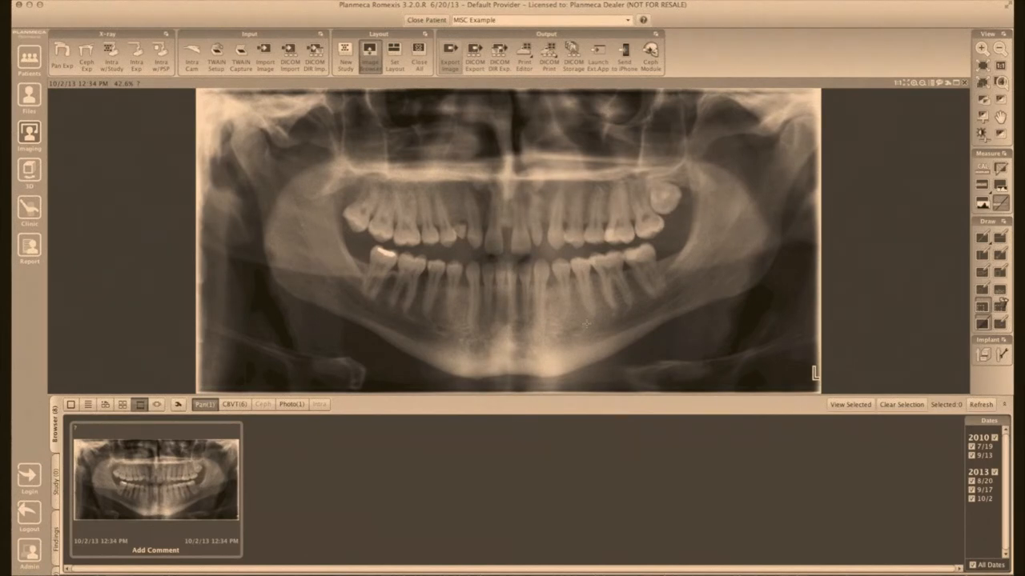
pyautogui.click(450, 56)
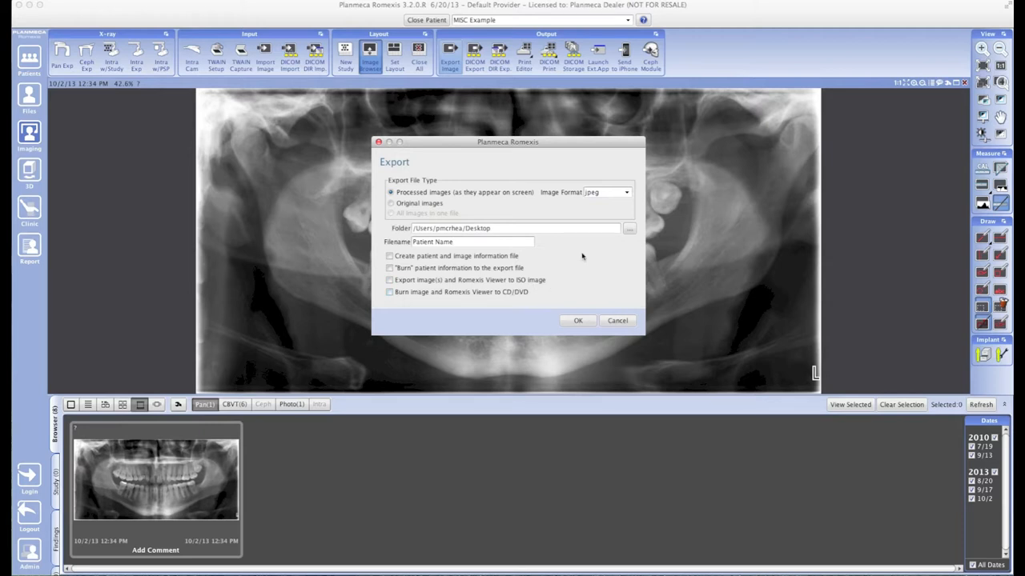
pyautogui.moveTo(595, 215)
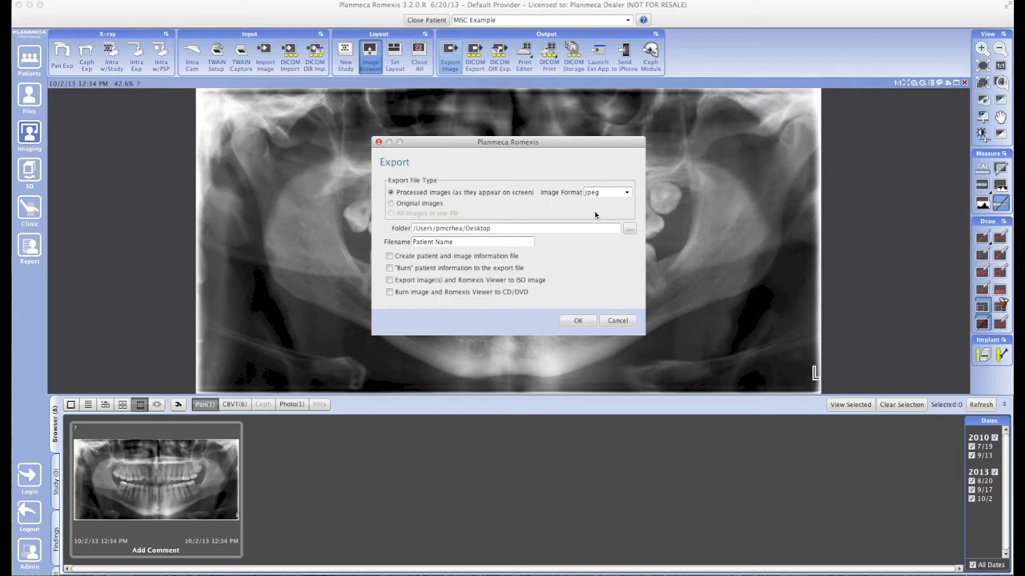
pyautogui.click(617, 320)
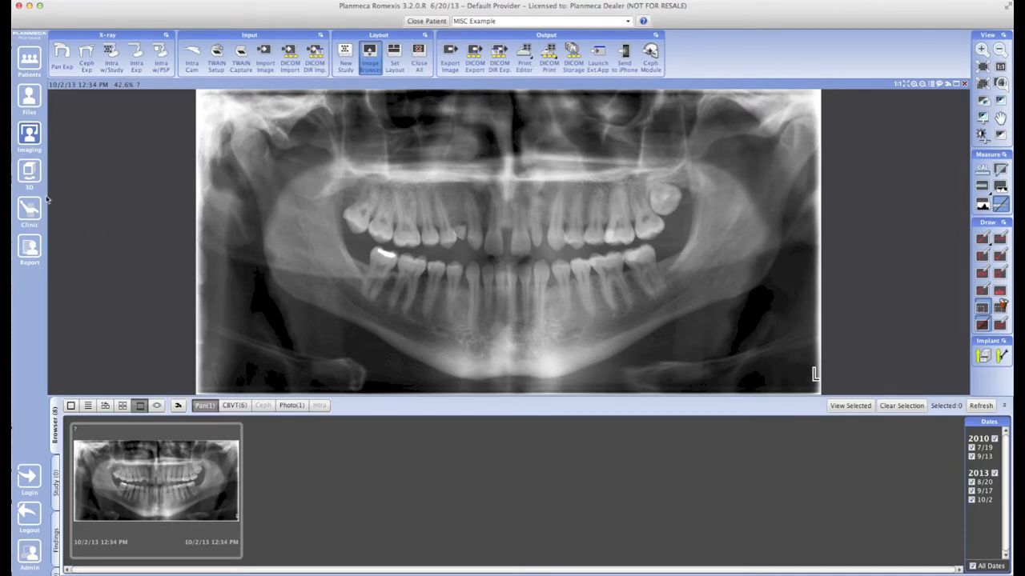
pyautogui.click(29, 172)
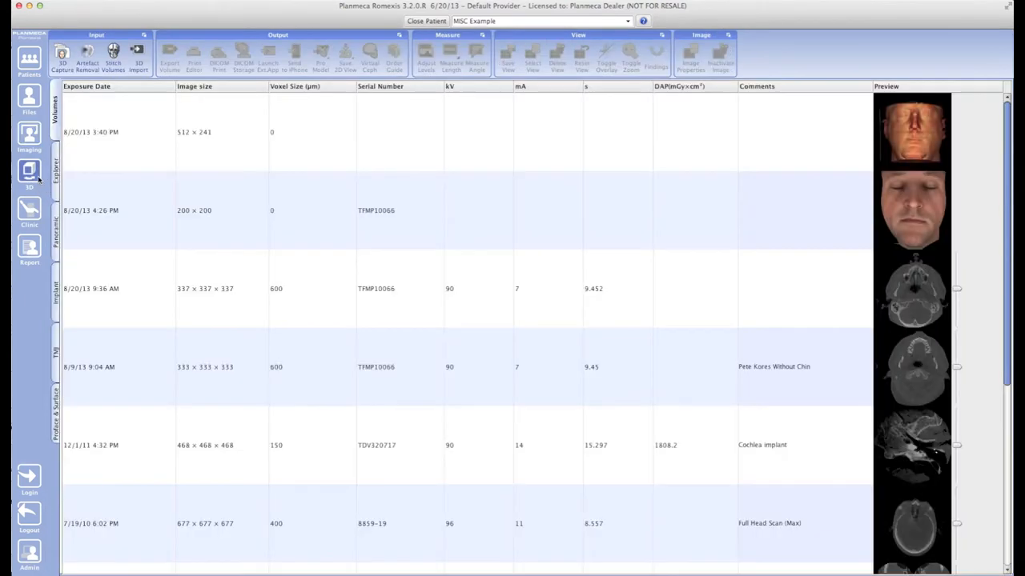
pyautogui.moveTo(347, 234)
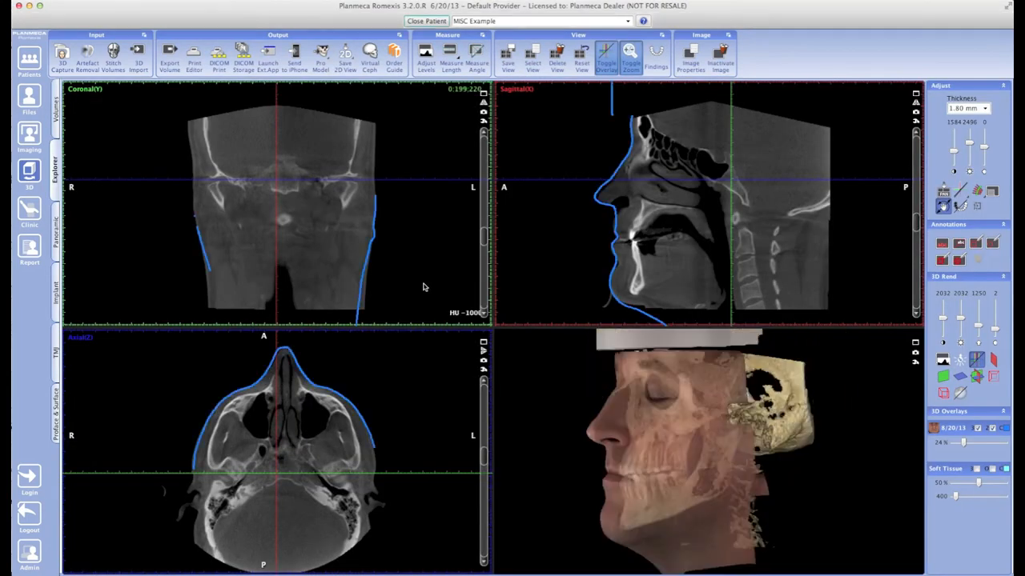
pyautogui.moveTo(422, 284)
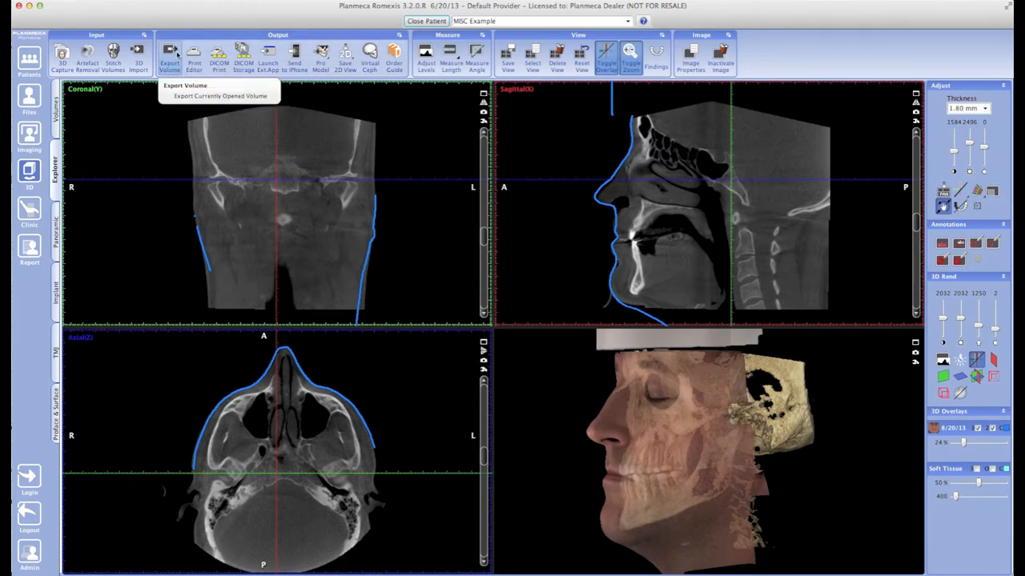
# Open the Export Volume dialog from the Output toolbar for the current 3D volume
pyautogui.click(169, 61)
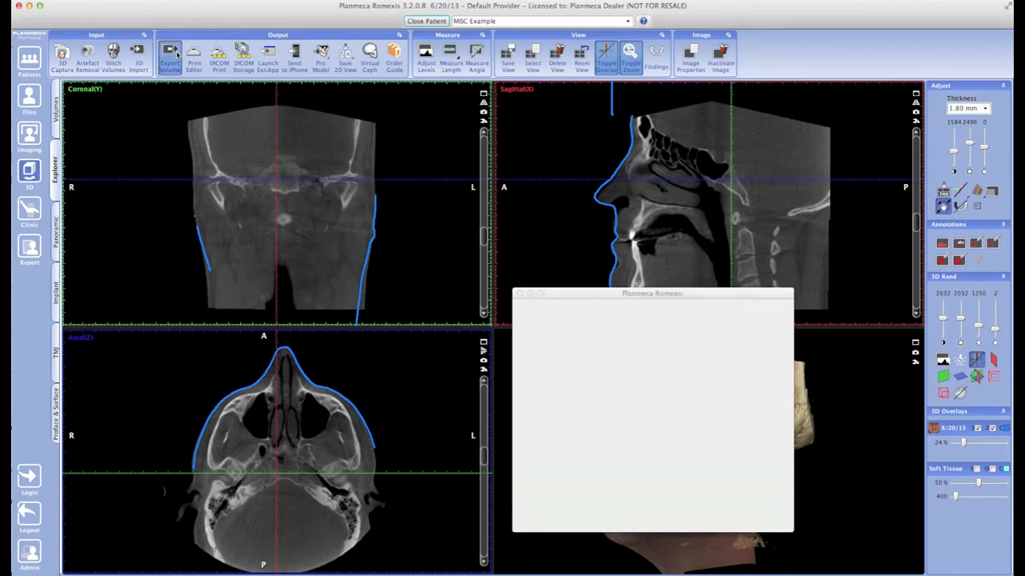
pyautogui.click(168, 58)
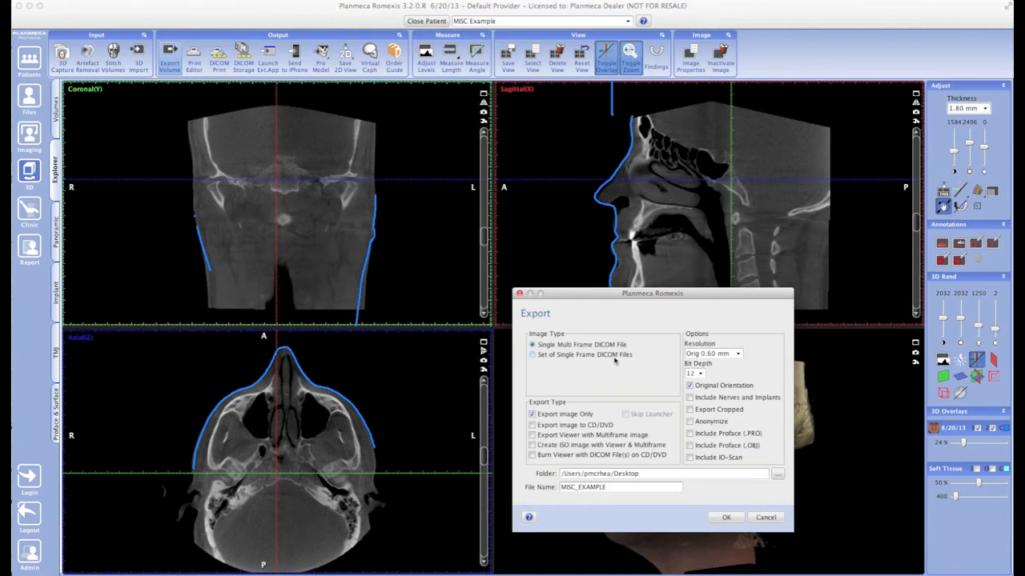
pyautogui.moveTo(622, 362)
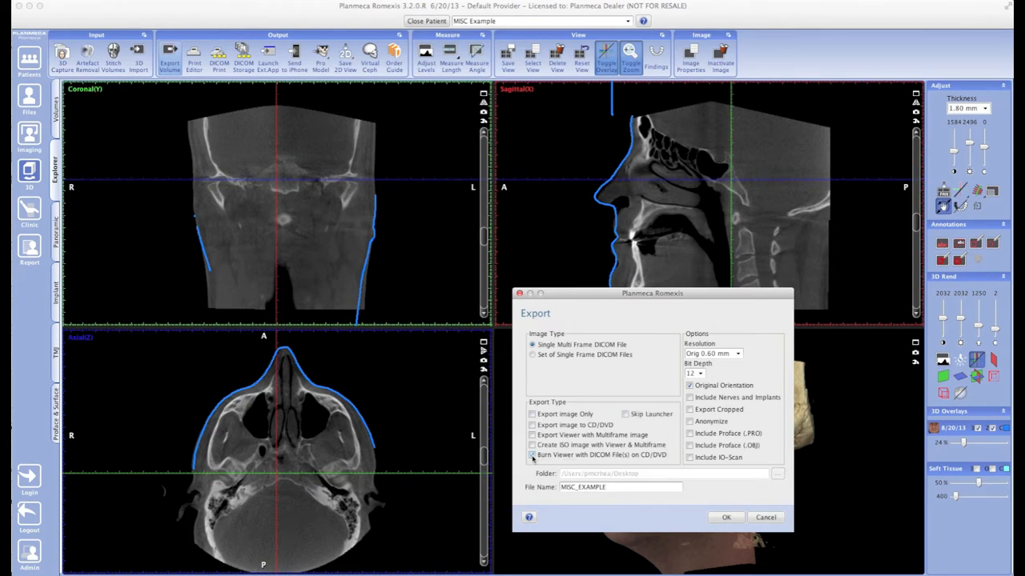
# Check 'Burn Viewer with DICOM File(s) on CD/DVD' and start the disc burn
pyautogui.click(532, 455)
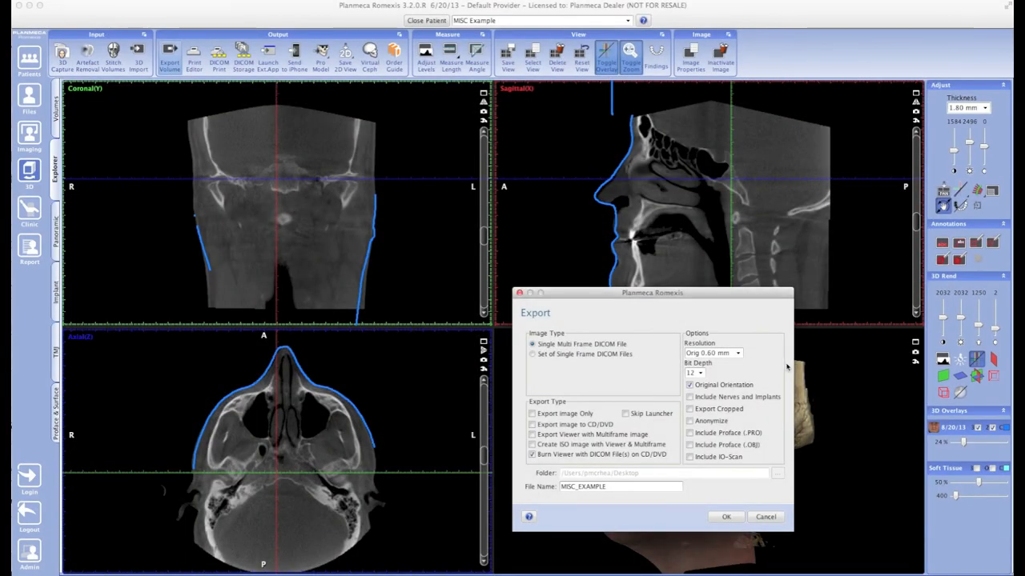
pyautogui.moveTo(730, 481)
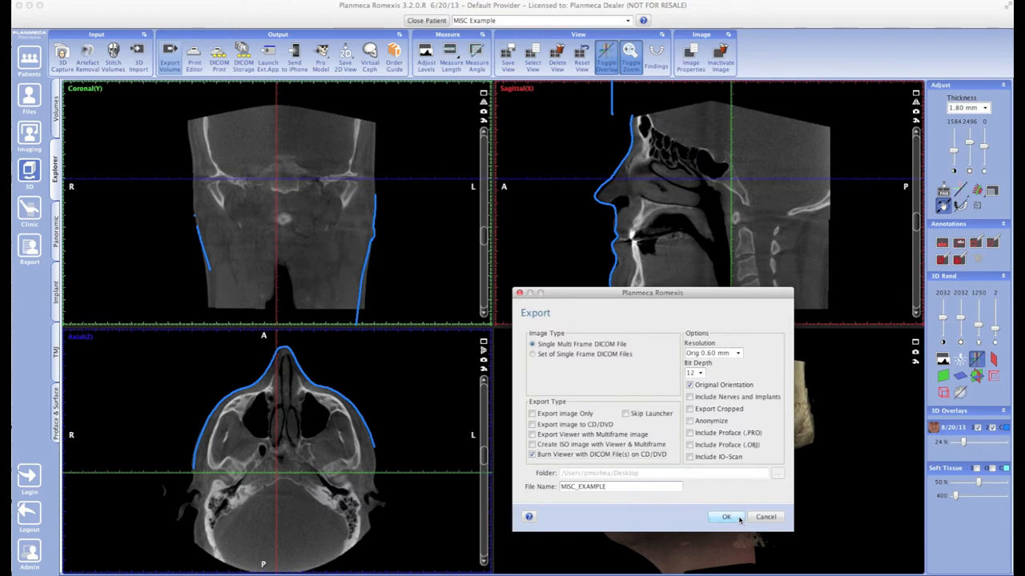
pyautogui.click(726, 516)
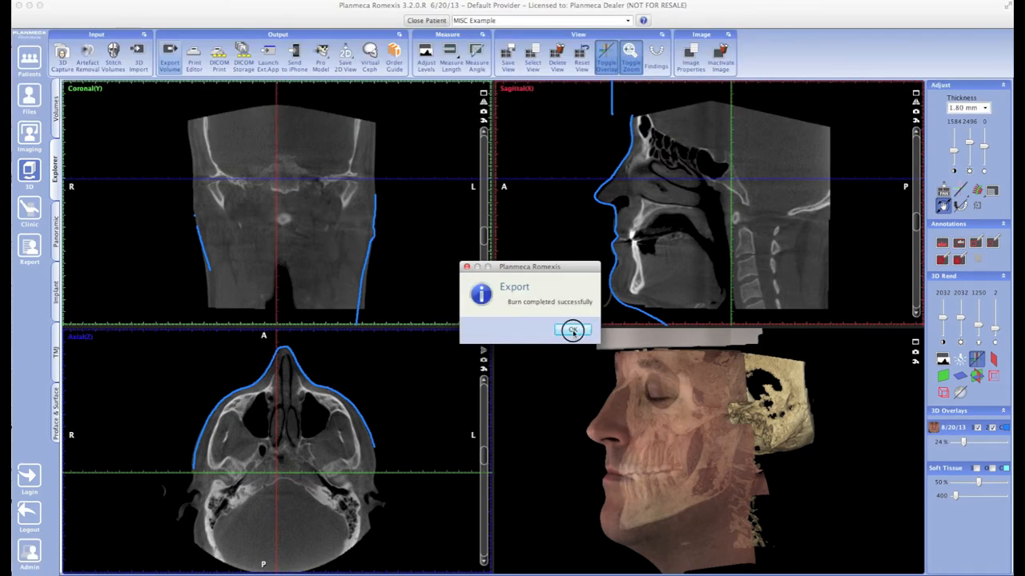
# Dismiss the burn confirmation, reopen Export Volume, and check 'Export Viewer with Multiframe image'
pyautogui.click(572, 329)
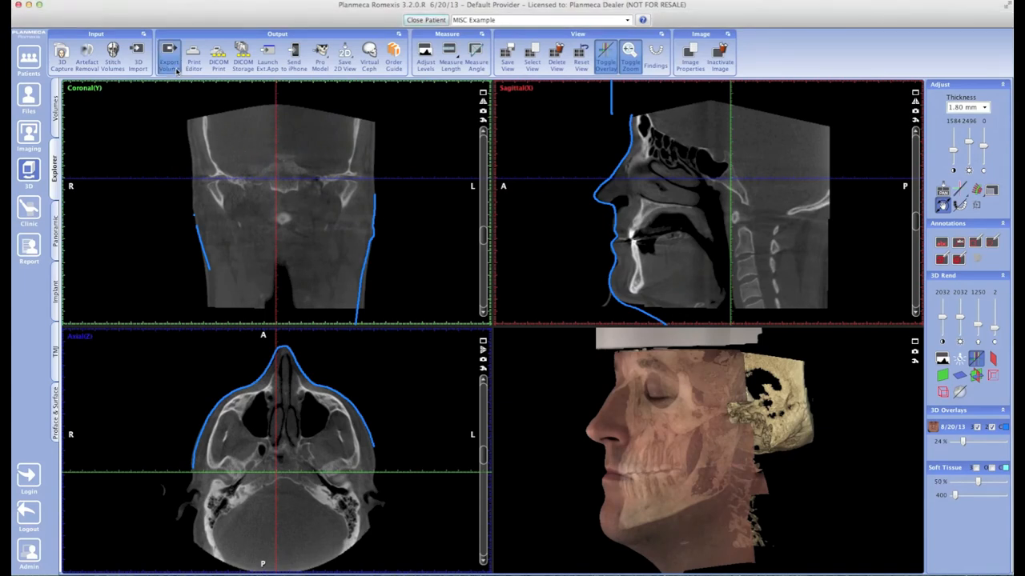
pyautogui.click(169, 56)
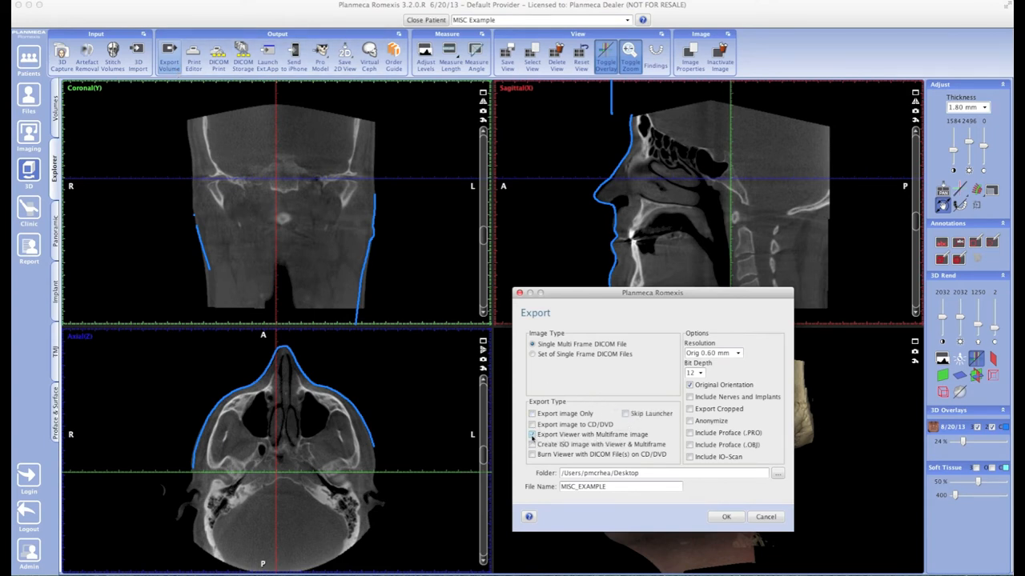
pyautogui.click(531, 434)
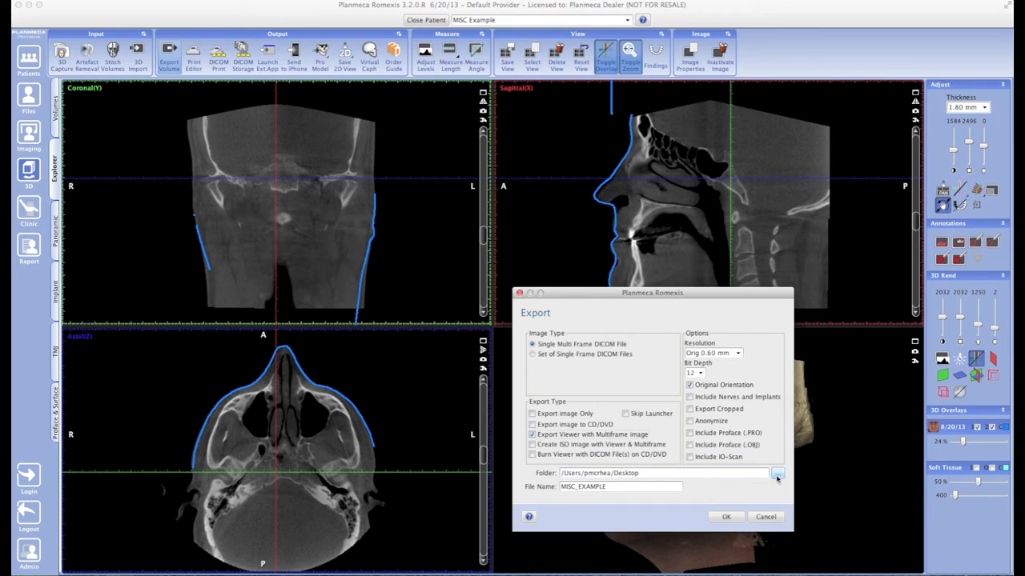
# Set the export folder to Macintosh HD > Volumes > THUMB DRIVE and start the export
pyautogui.click(776, 473)
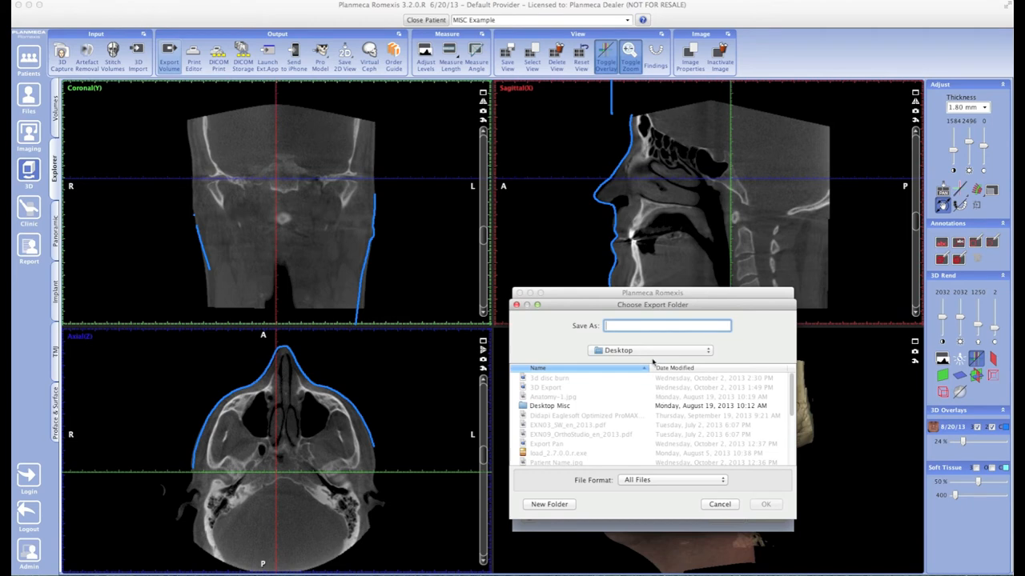
pyautogui.click(650, 350)
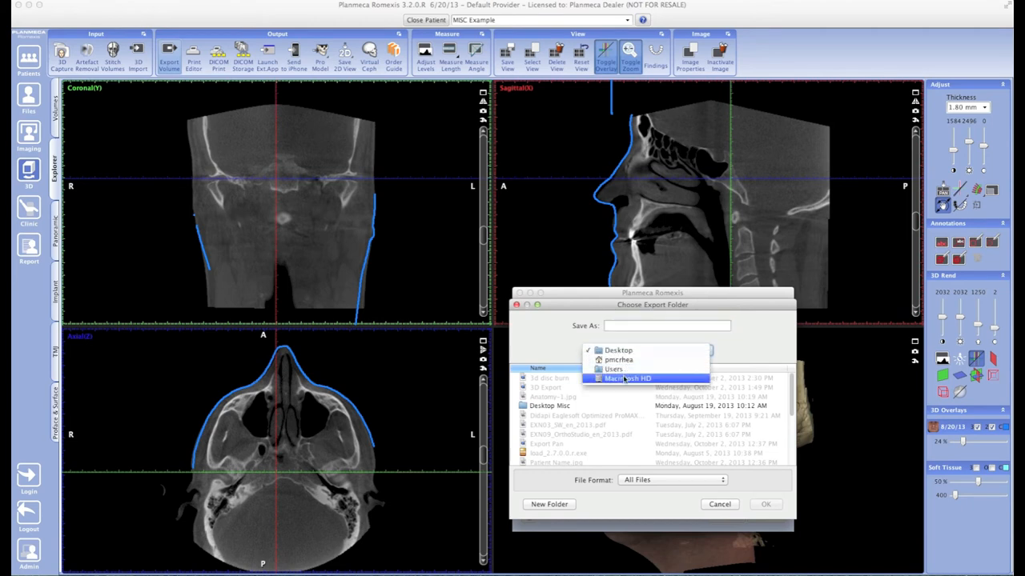
pyautogui.click(632, 378)
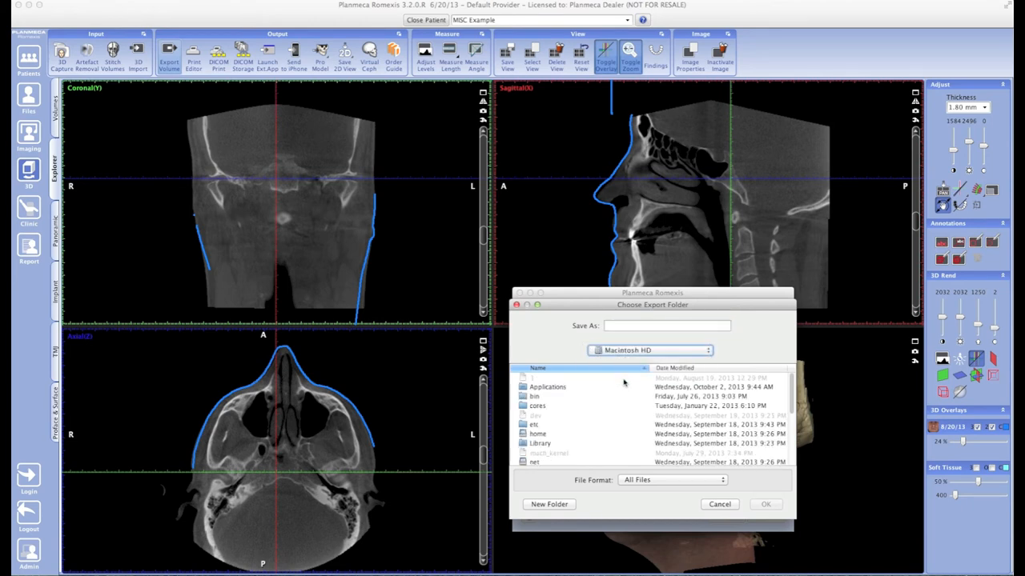
pyautogui.scroll(-3)
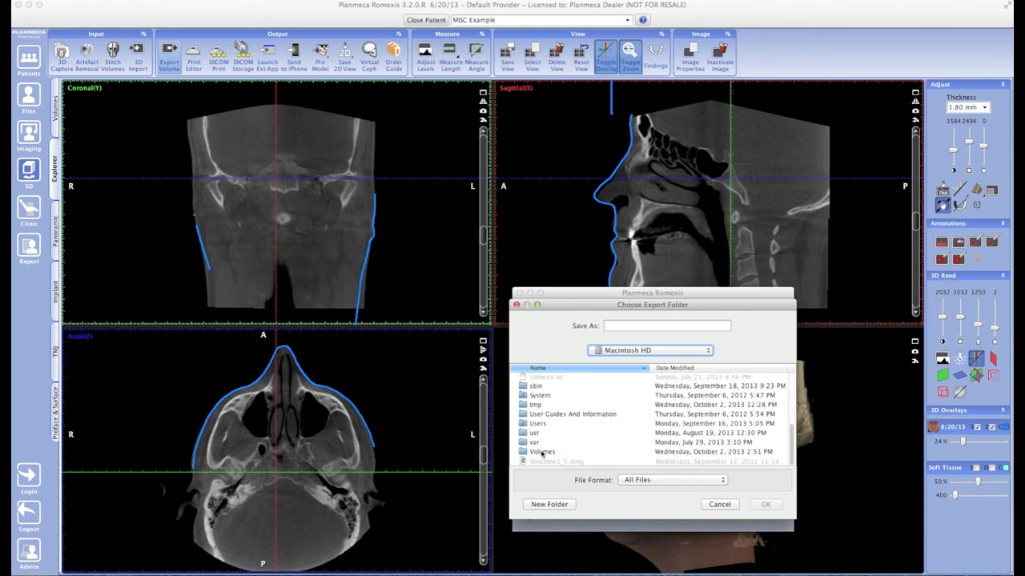
pyautogui.doubleClick(542, 451)
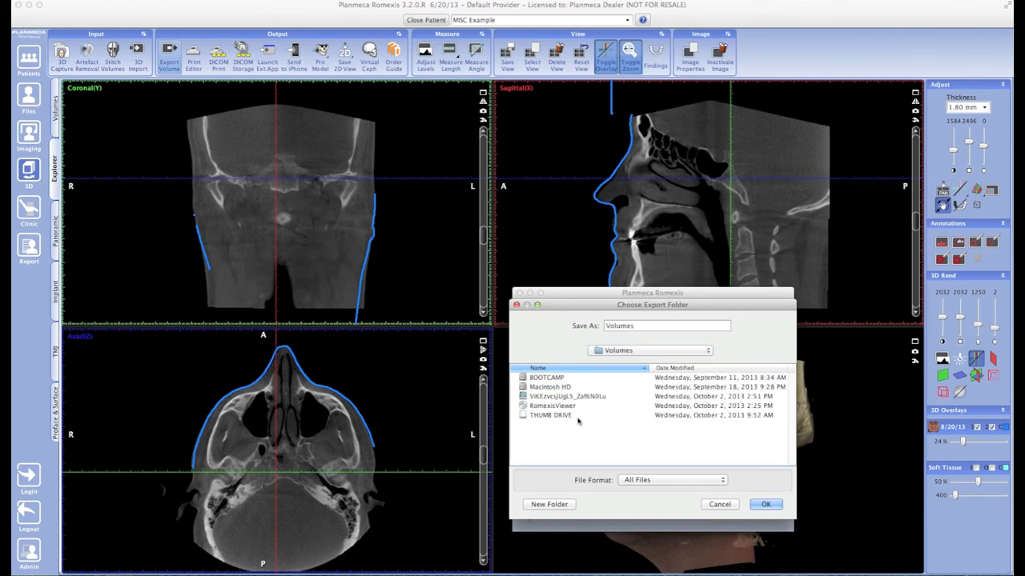
pyautogui.doubleClick(550, 415)
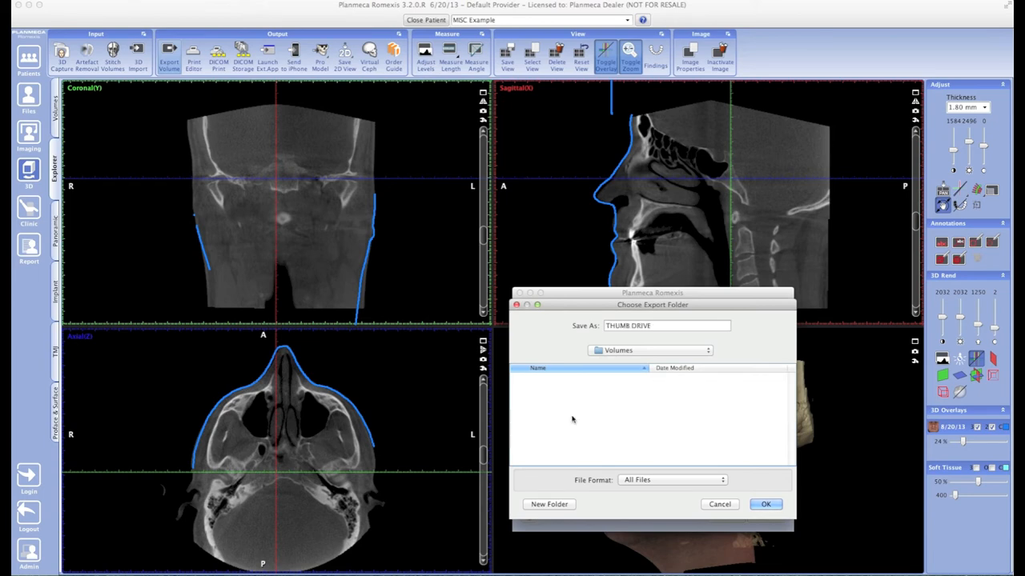
pyautogui.click(651, 350)
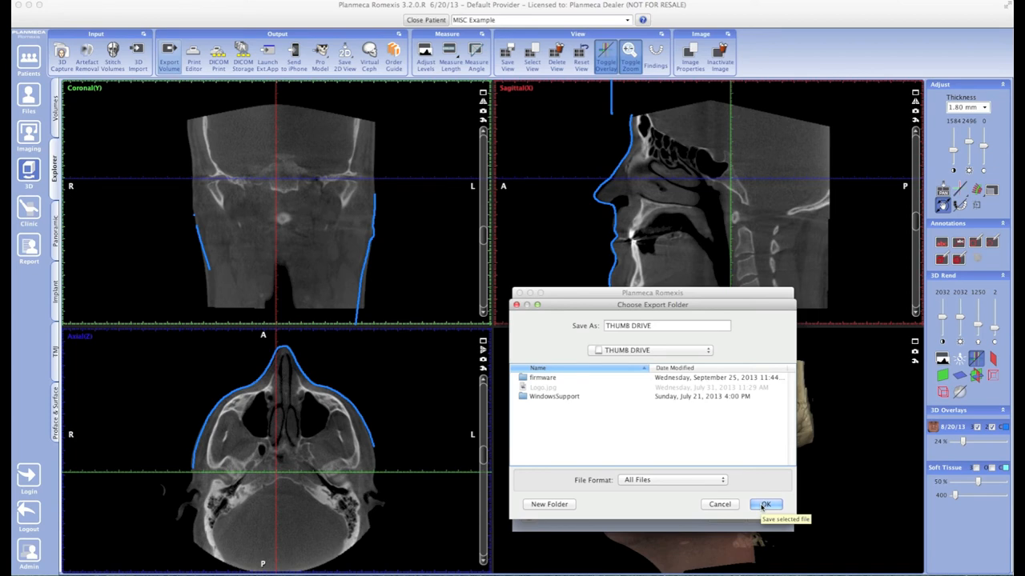
pyautogui.click(764, 504)
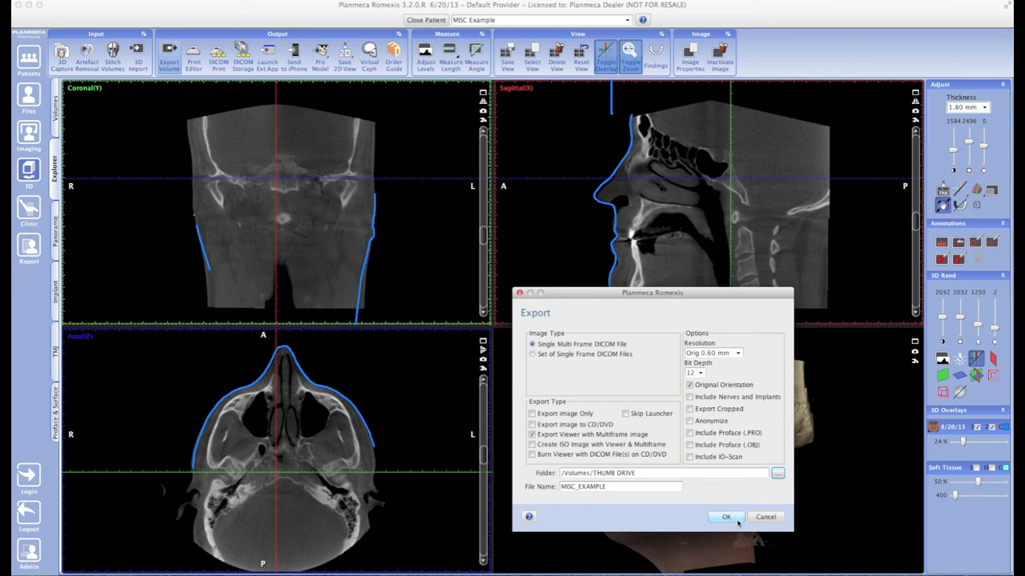
pyautogui.click(725, 516)
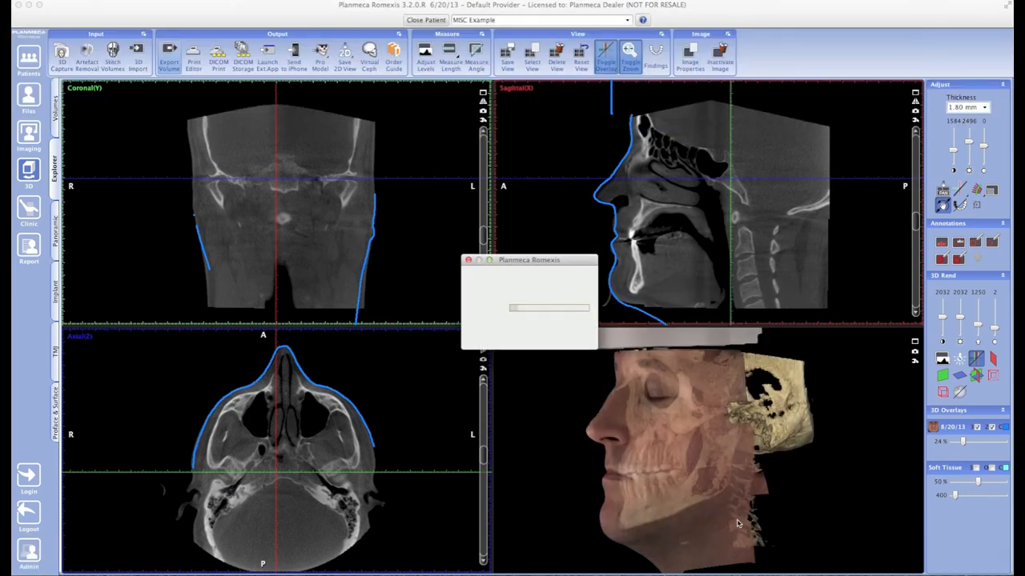